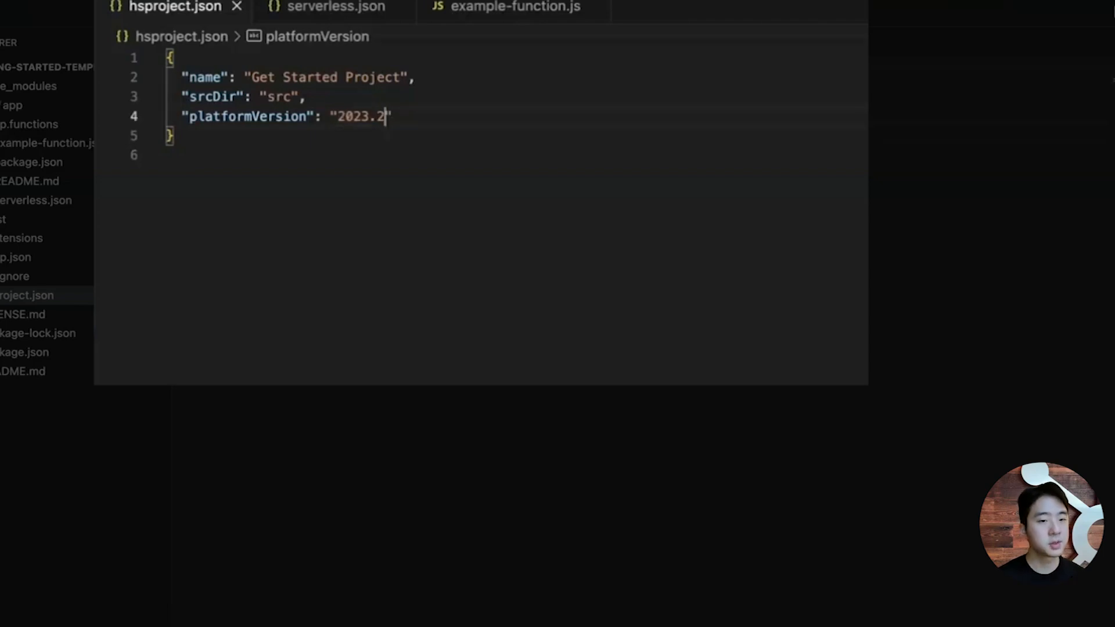
Step: Switch to serverless.json after setting platformVersion to 2023.2 in hsproject.json
{"action": "left_click", "coordinate": [335, 7]}
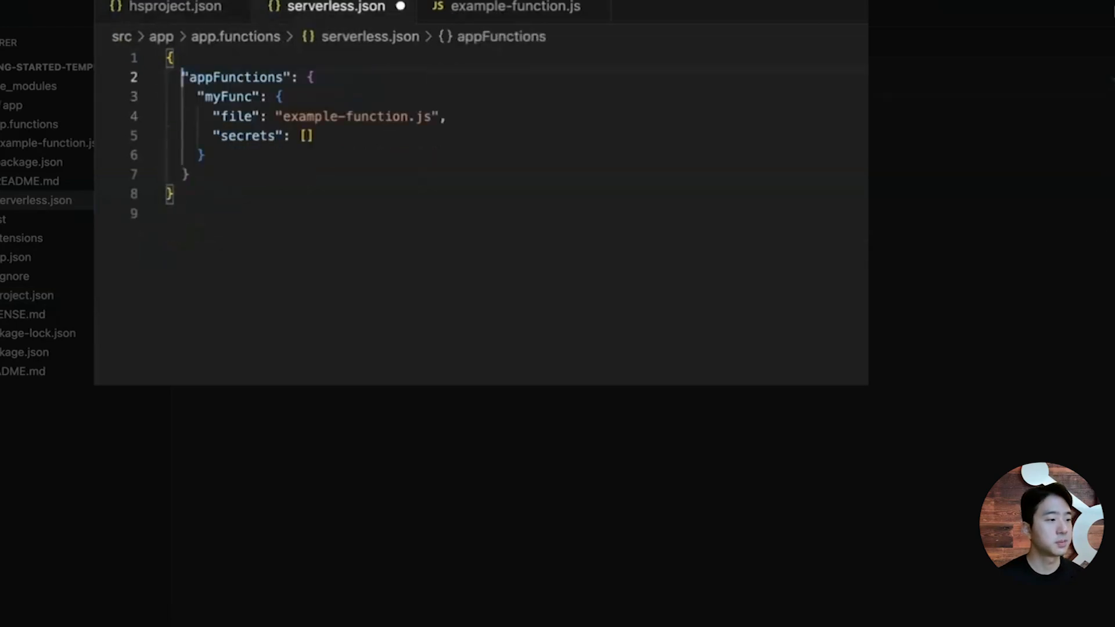
Step: Edit myFunc to keep only file example-function.js and an empty secrets list
{"action": "left_click", "coordinate": [514, 7]}
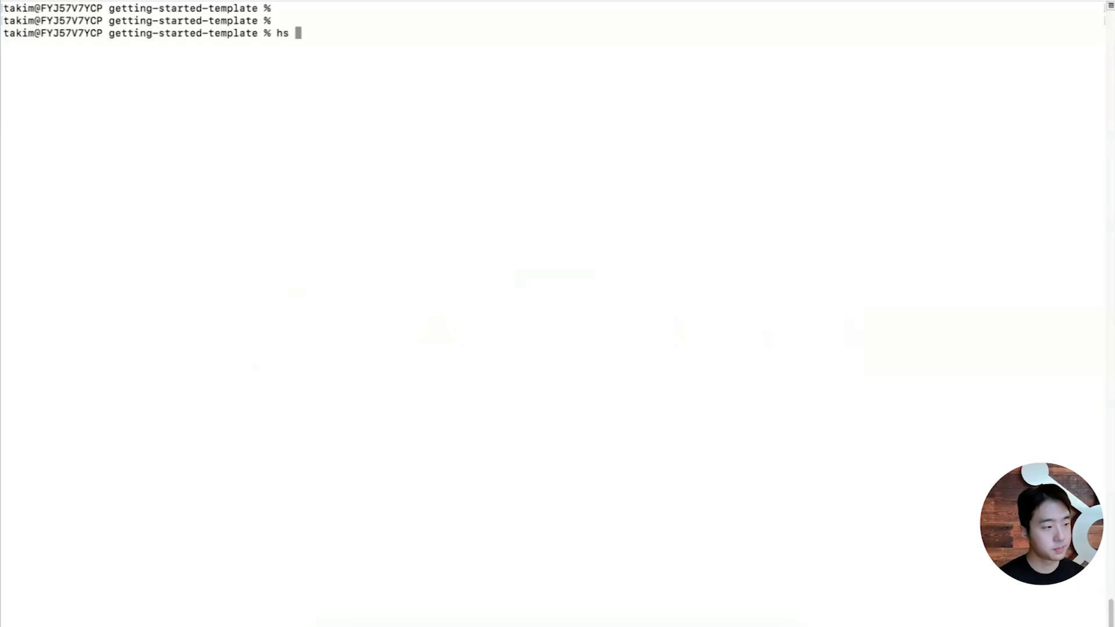
Step: Run hs project upload in the getting-started-template terminal
{"action": "type", "text": "project uplo"}
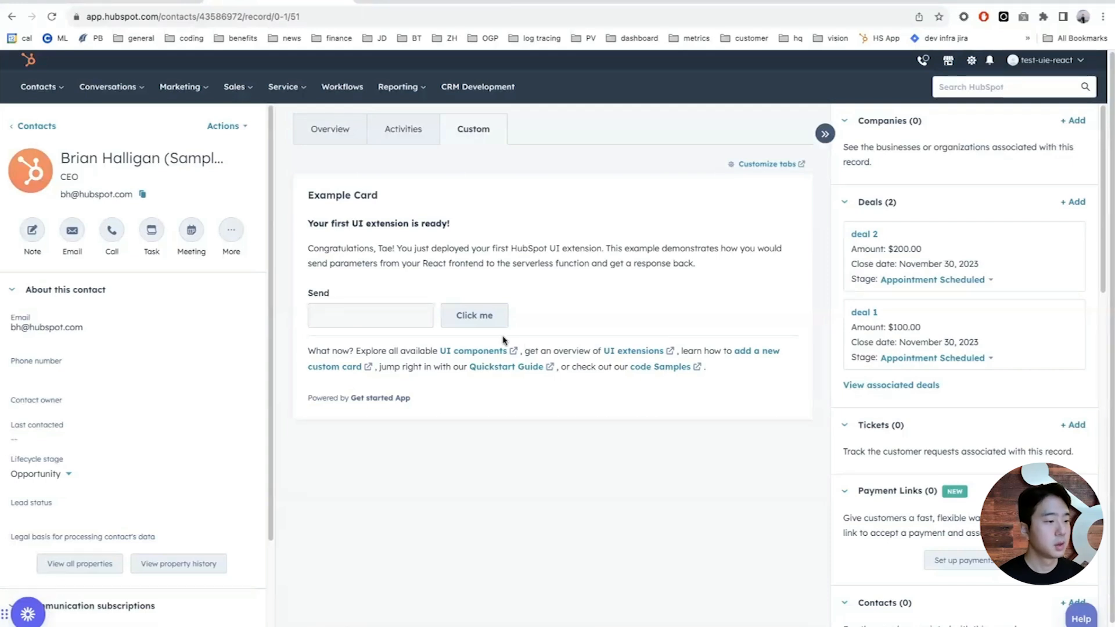
Step: Send 'hello world' from the Example Card, then dismiss the function's reply
{"action": "type", "text": "hello world"}
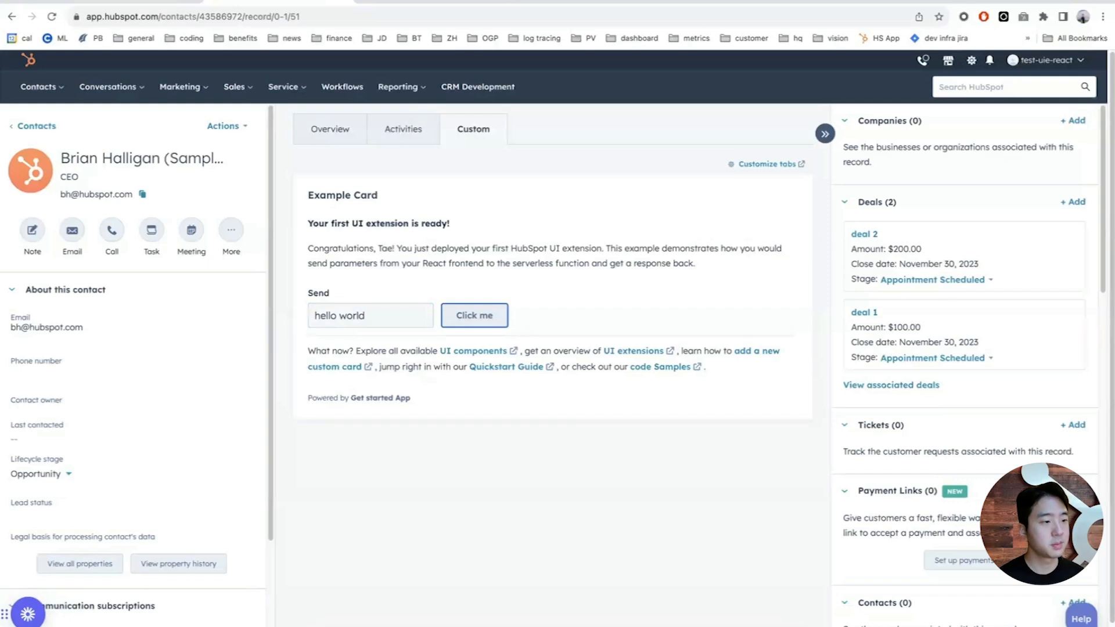
{"action": "left_click", "coordinate": [474, 315]}
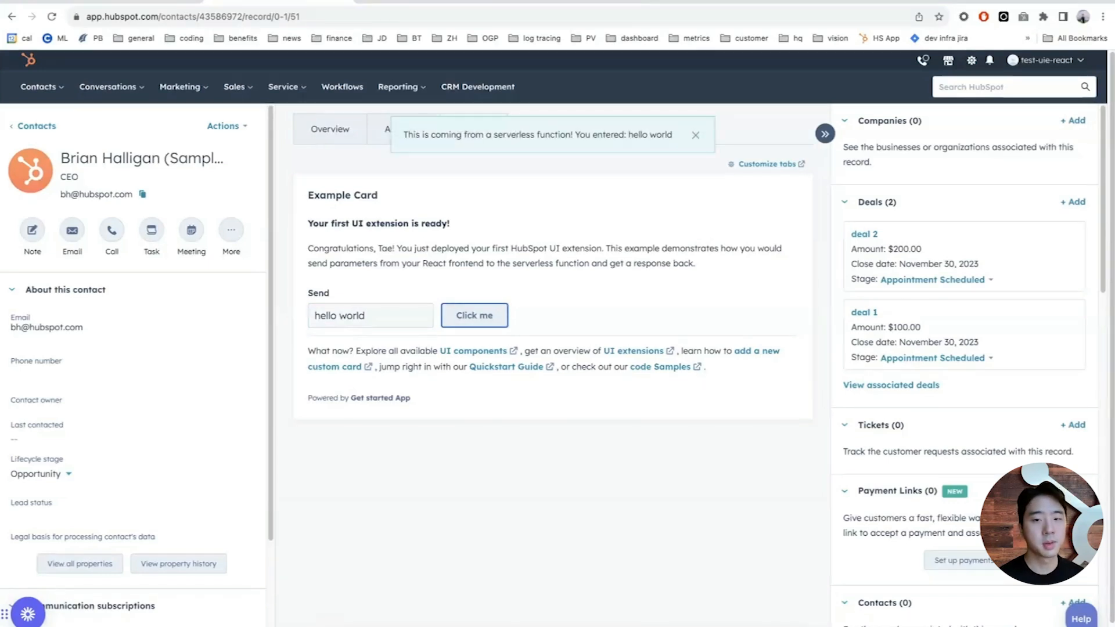
{"action": "left_click", "coordinate": [694, 134]}
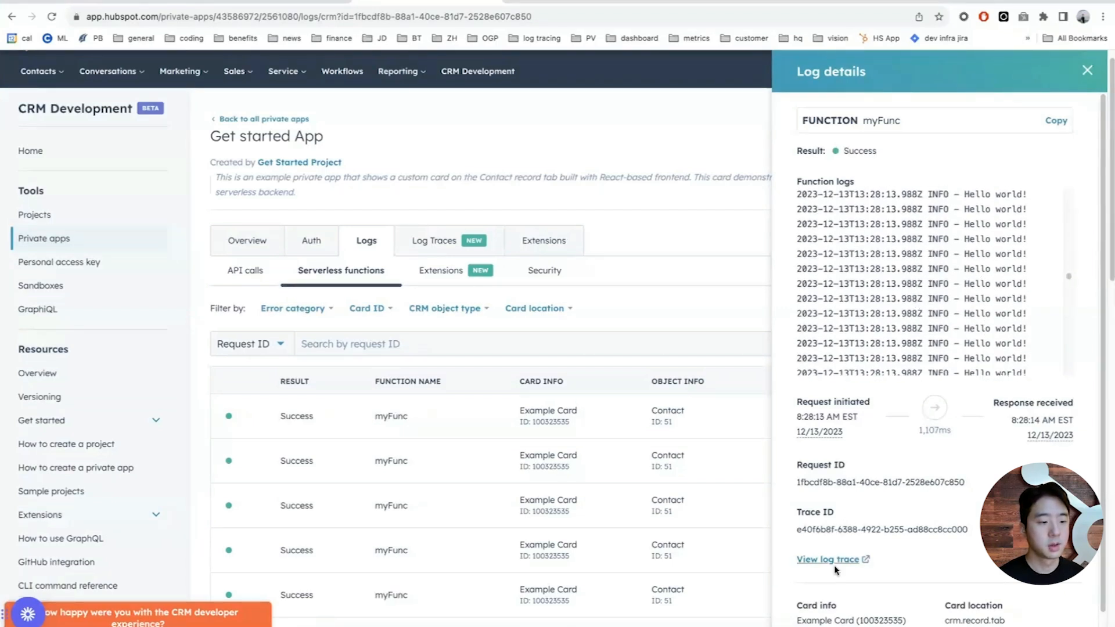
Step: Open the full trace of a successful myFunc call in the logs
{"action": "left_click", "coordinate": [828, 560]}
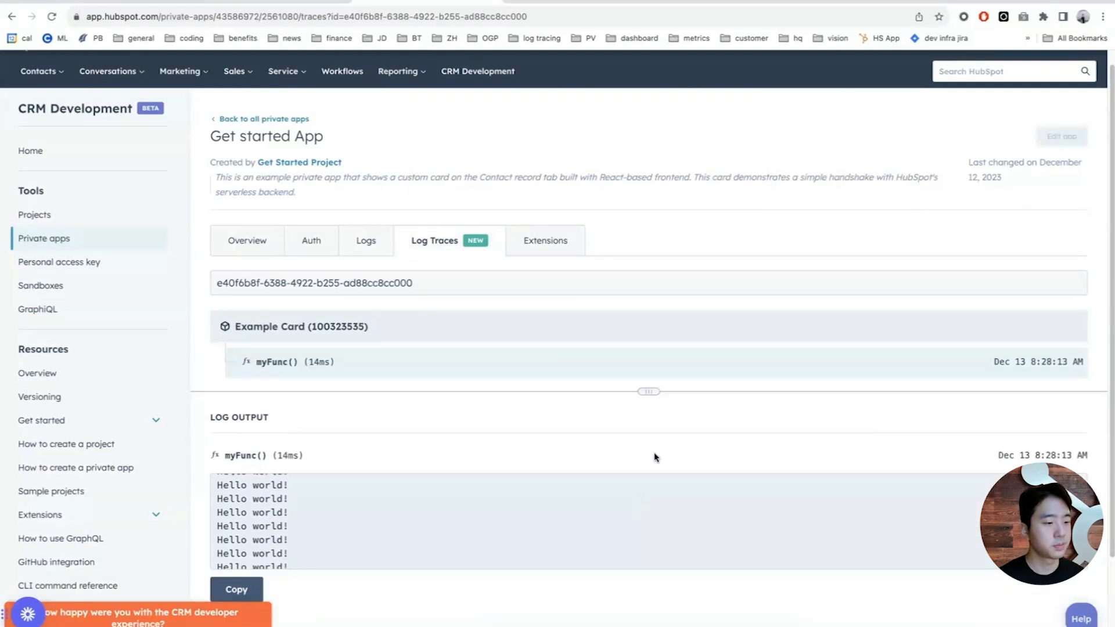
{"action": "mouse_move", "coordinate": [656, 450]}
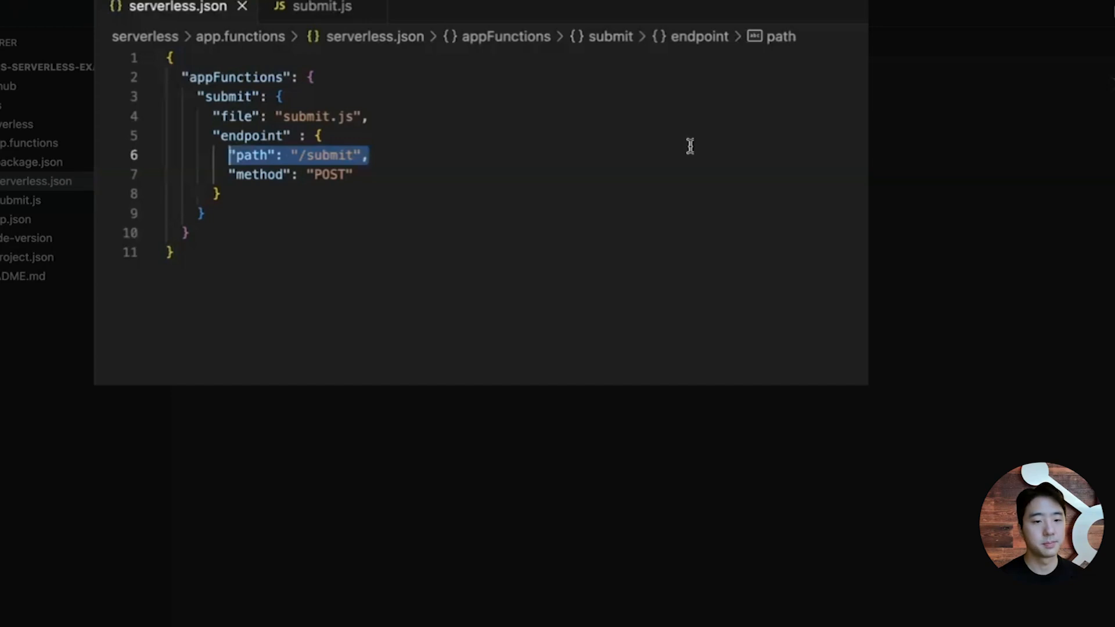
Step: Select the /submit endpoint path entry in serverless.json
{"action": "left_click", "coordinate": [321, 7]}
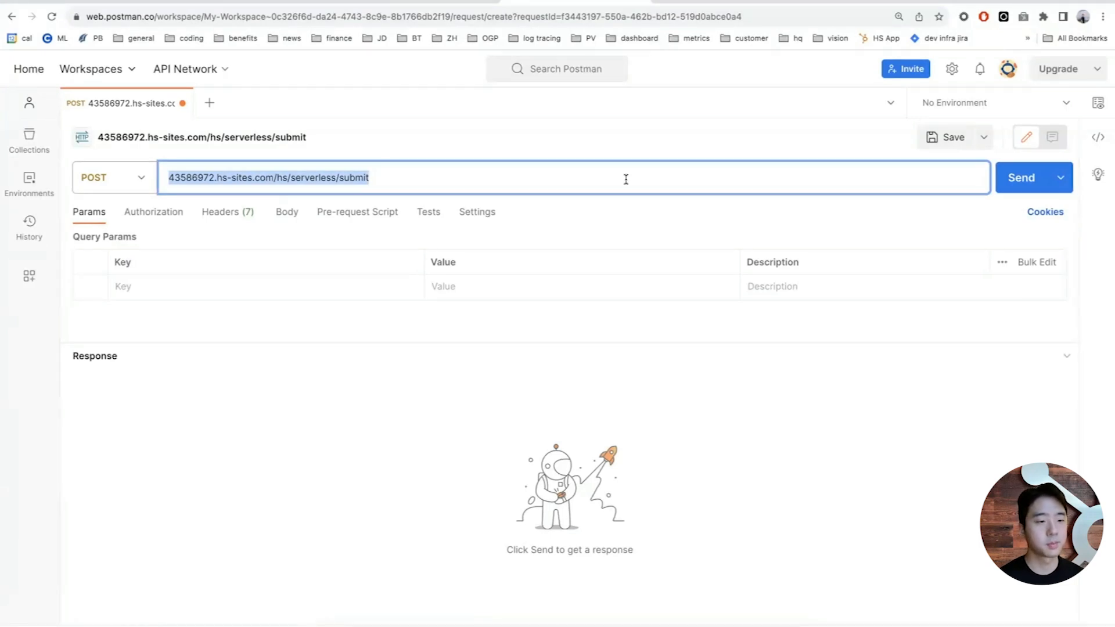
Step: Send the POST to the submit endpoint and select the returned response text
{"action": "left_click", "coordinate": [1022, 177]}
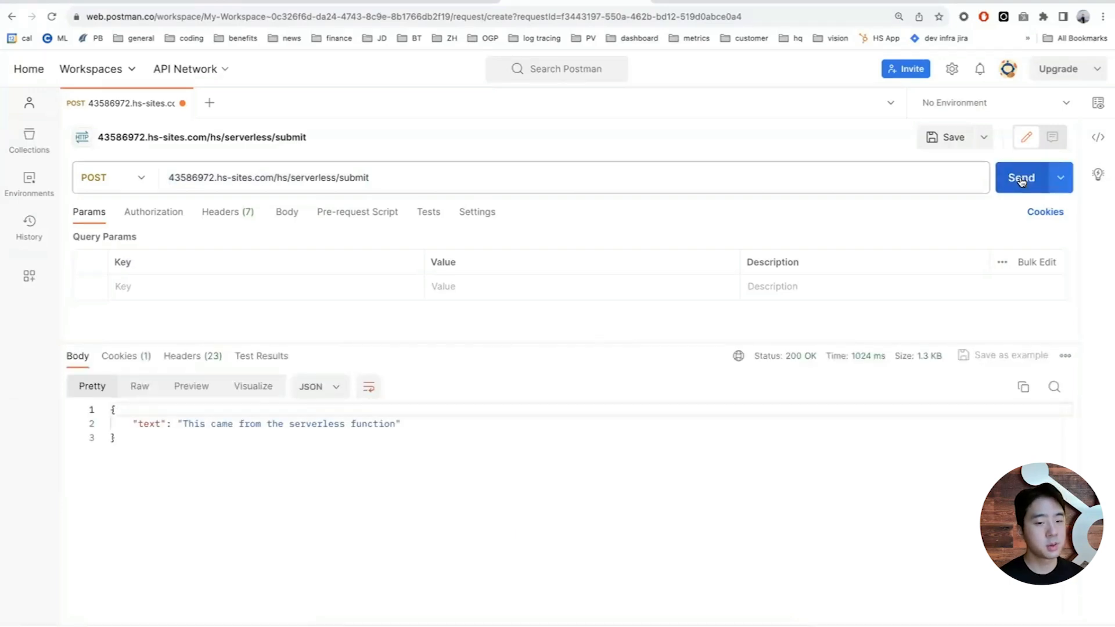
{"action": "triple_click", "coordinate": [267, 424]}
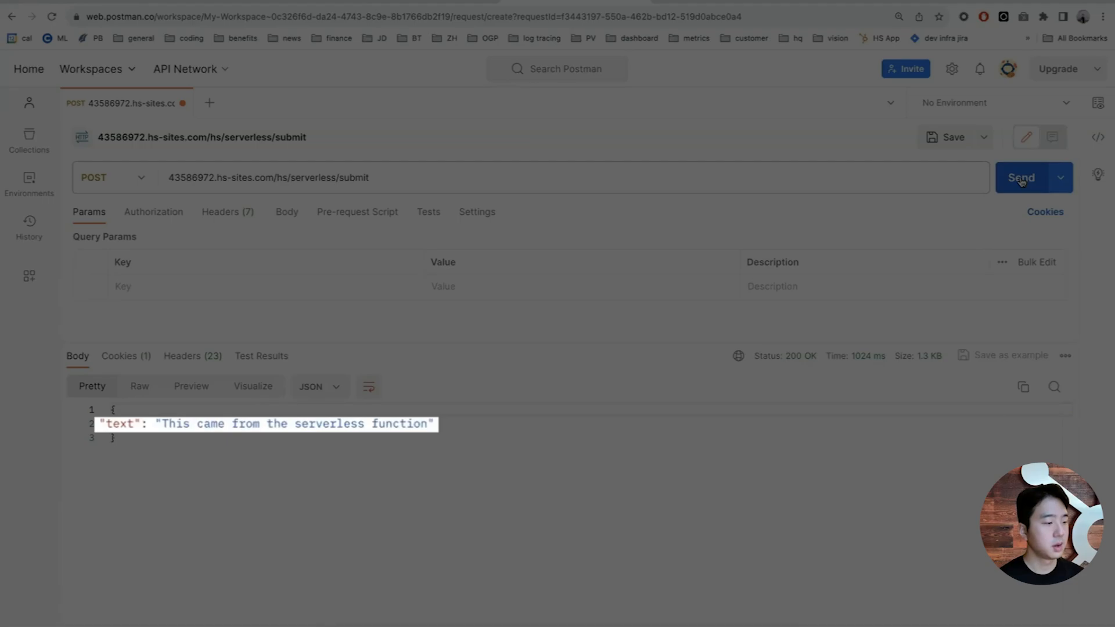